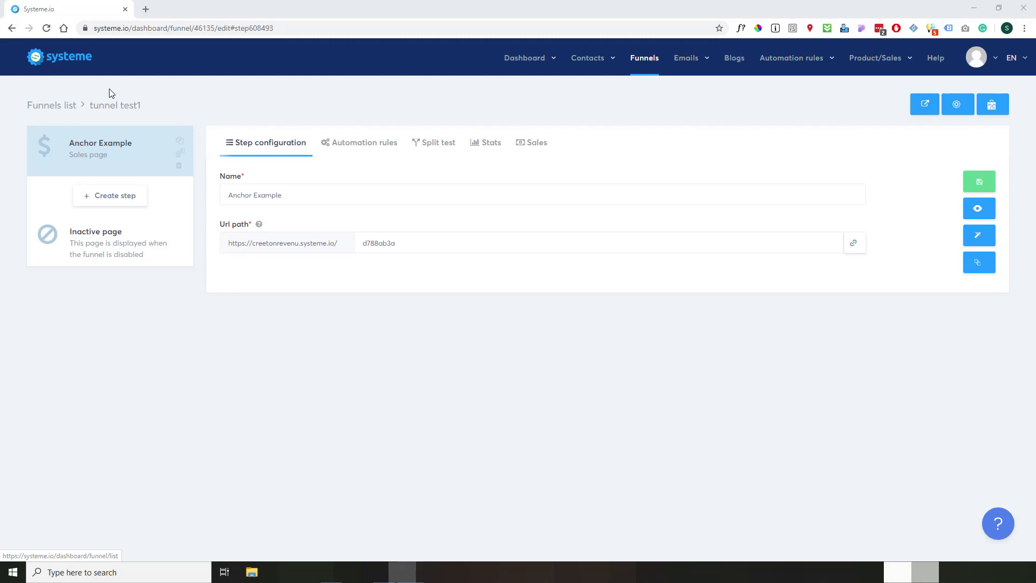
mouse_move(547, 290)
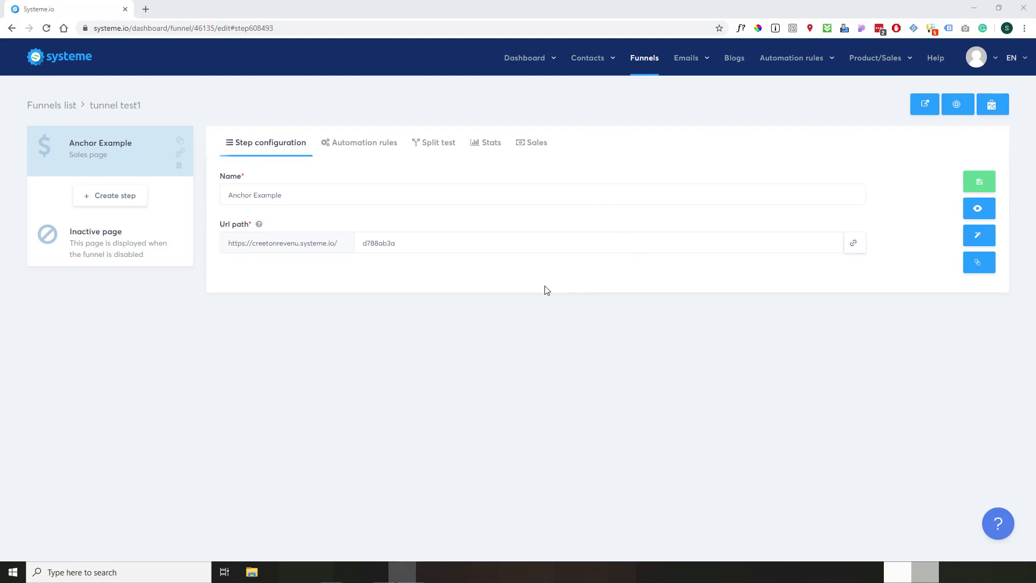
mouse_move(117, 163)
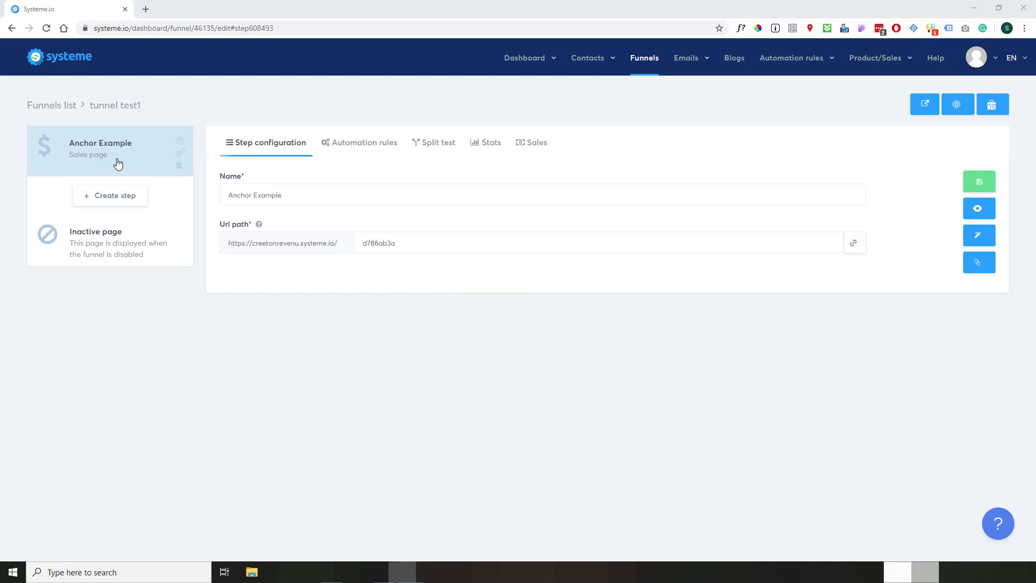
mouse_move(104, 160)
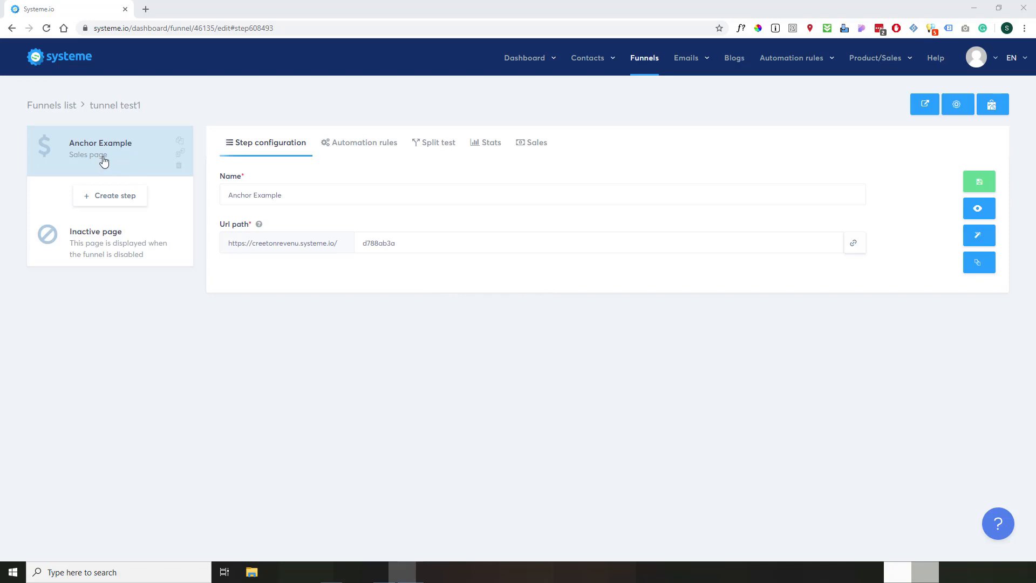
Open the Anchor Example sales page of funnel tunnel test1 in the page editor
click(979, 235)
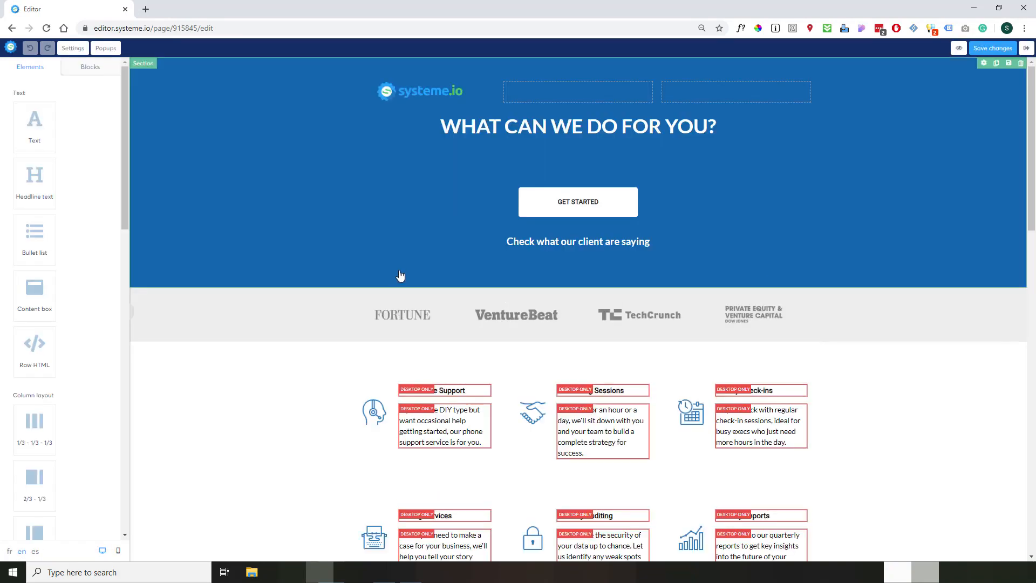
Select the client-reviews text, then edit the Raw HTML block above 'See what our clients say.'
click(577, 241)
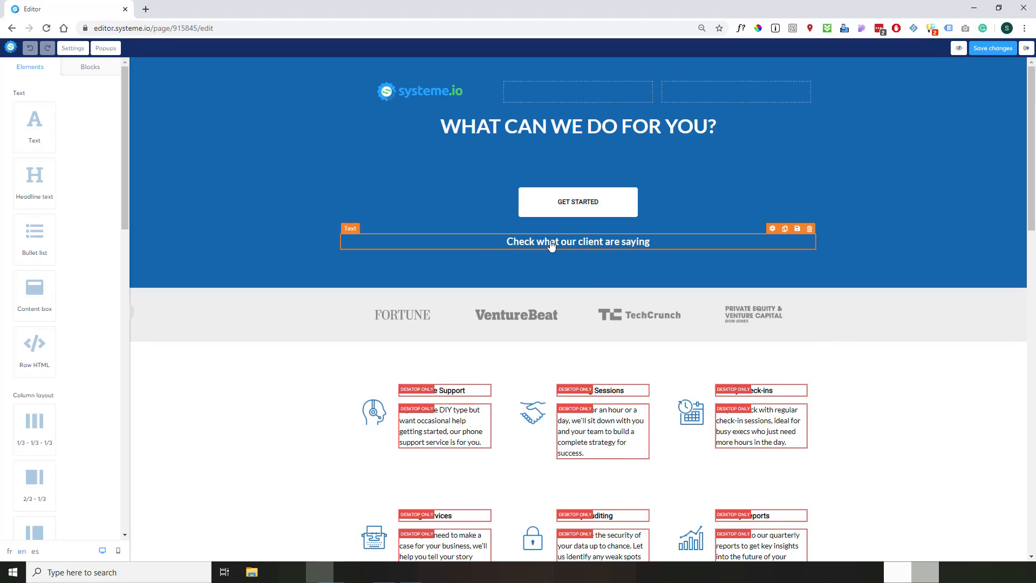
scroll(down, 3)
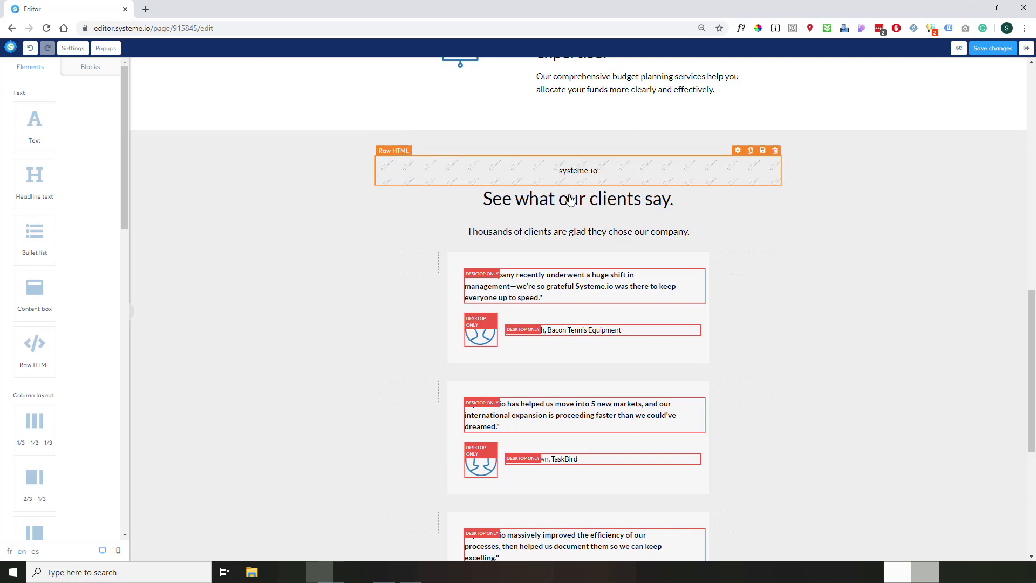
mouse_move(574, 182)
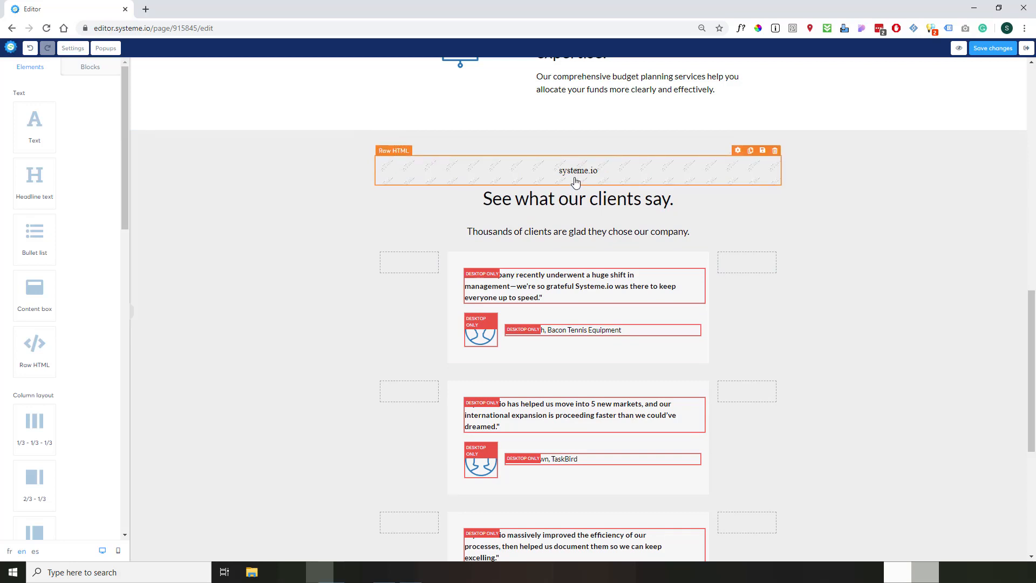
click(577, 171)
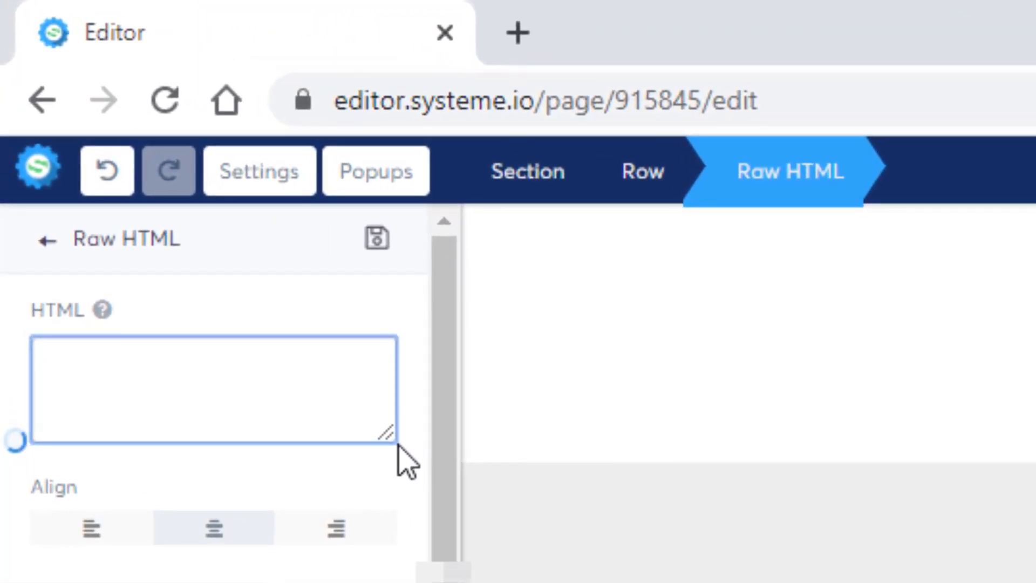
Fill the Raw HTML block with <div id="clients"></div> as the anchor target
text(<)
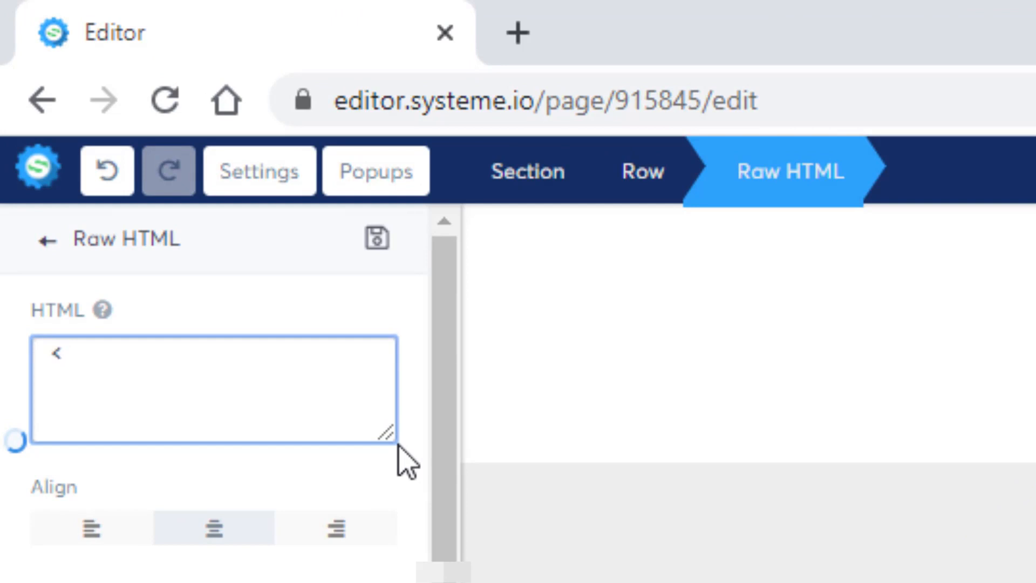
text(div)
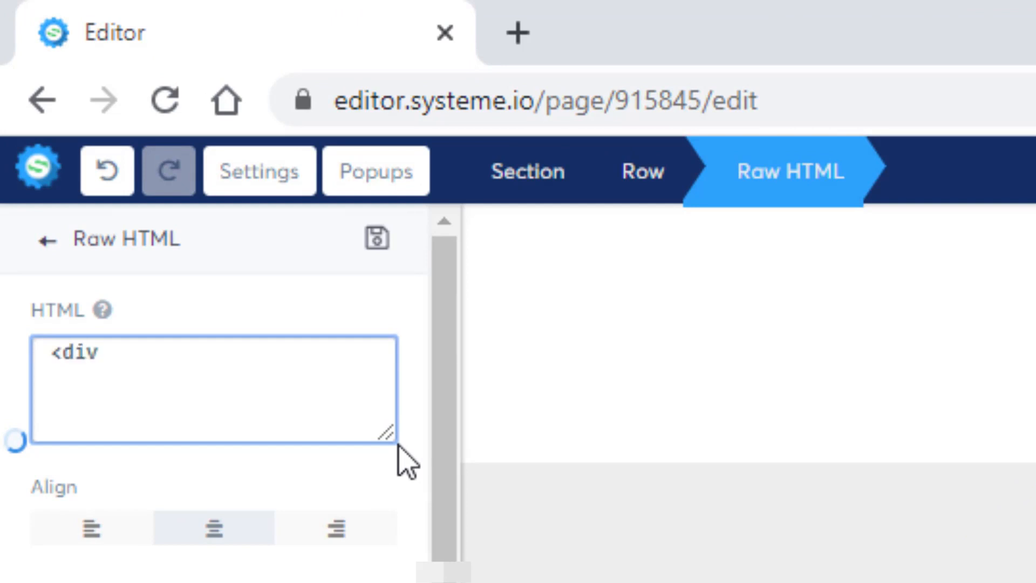
text(id=)
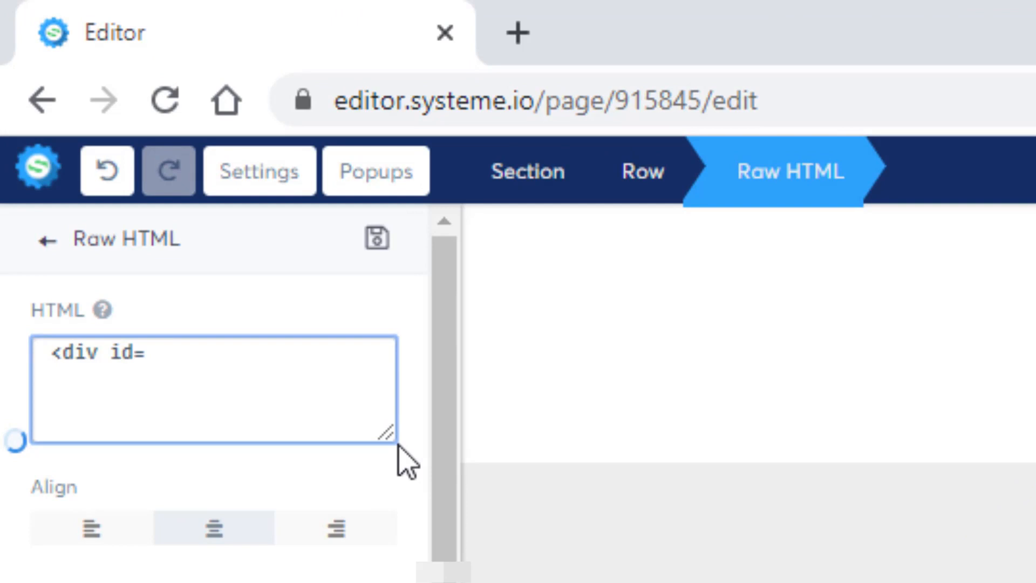
text(")
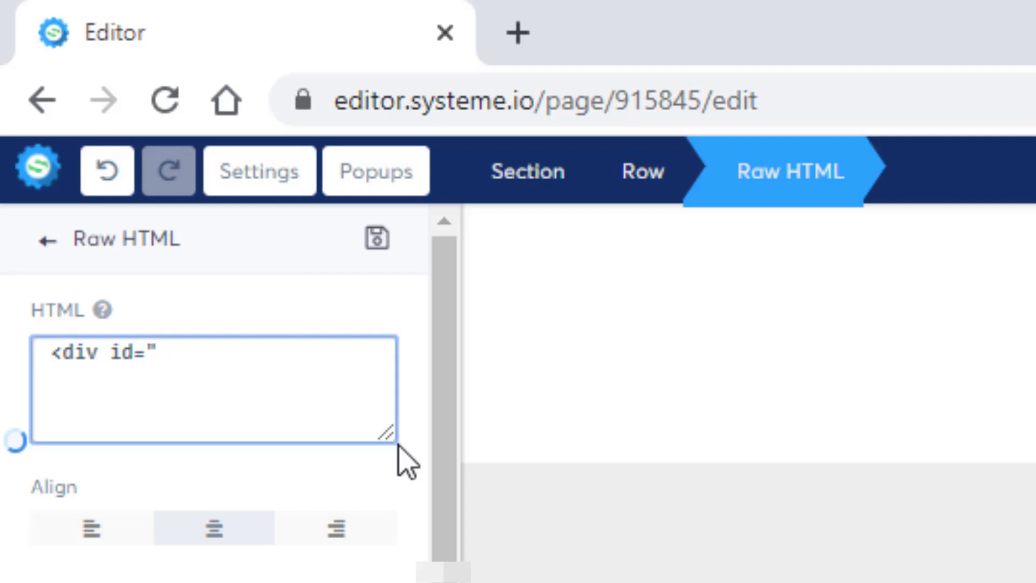
text(clients")
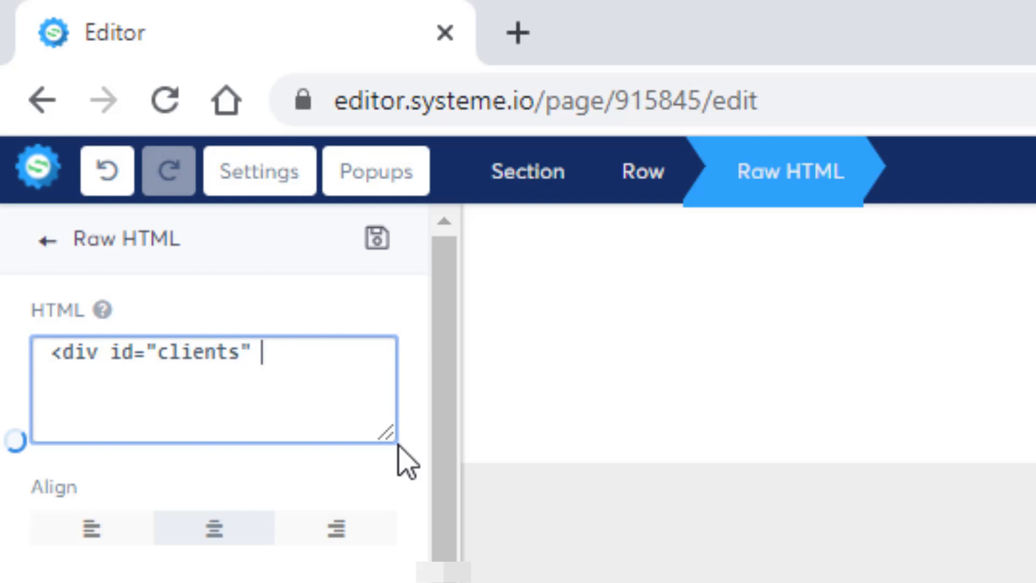
text(>)
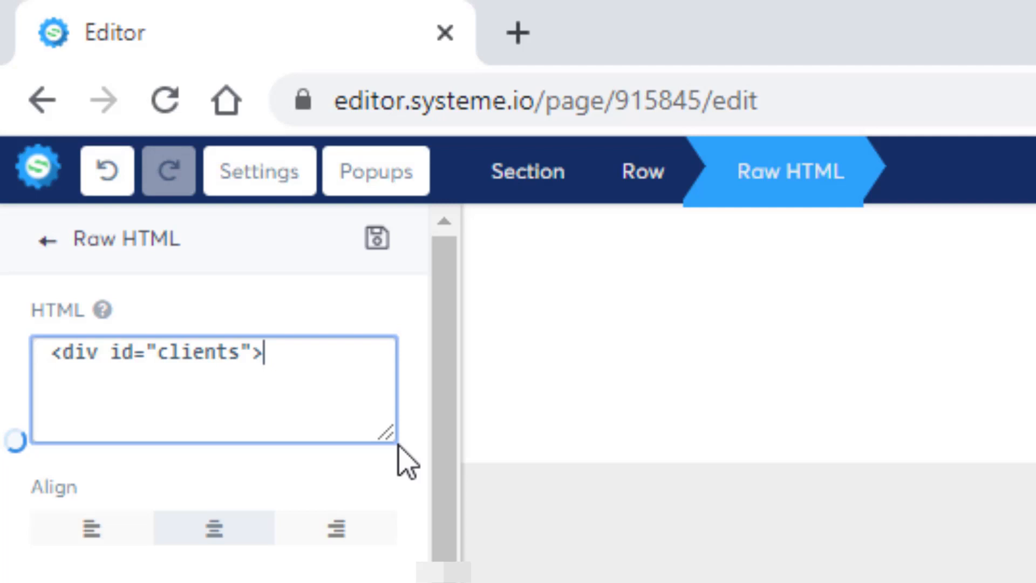
text(</di)
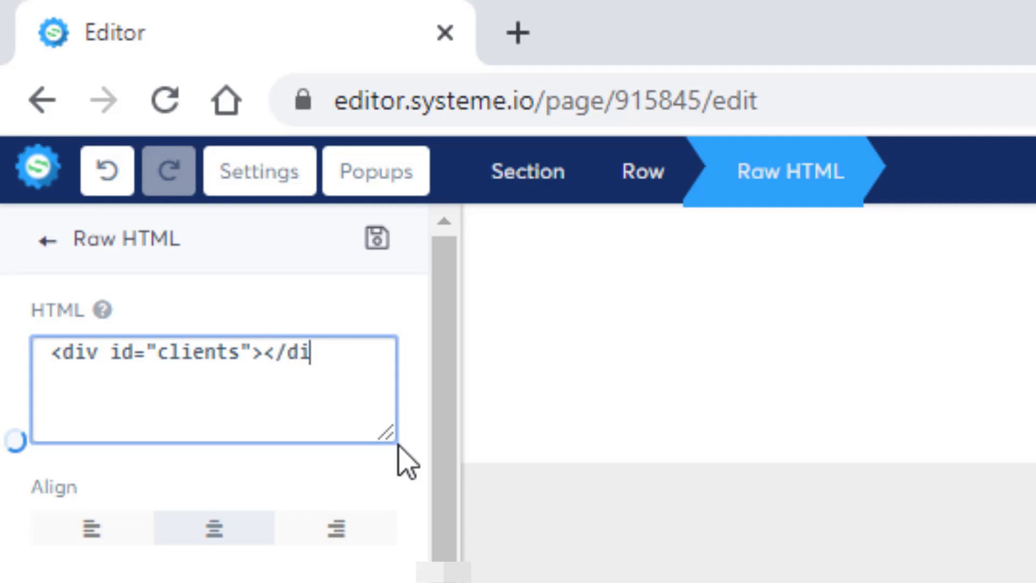
text(v>)
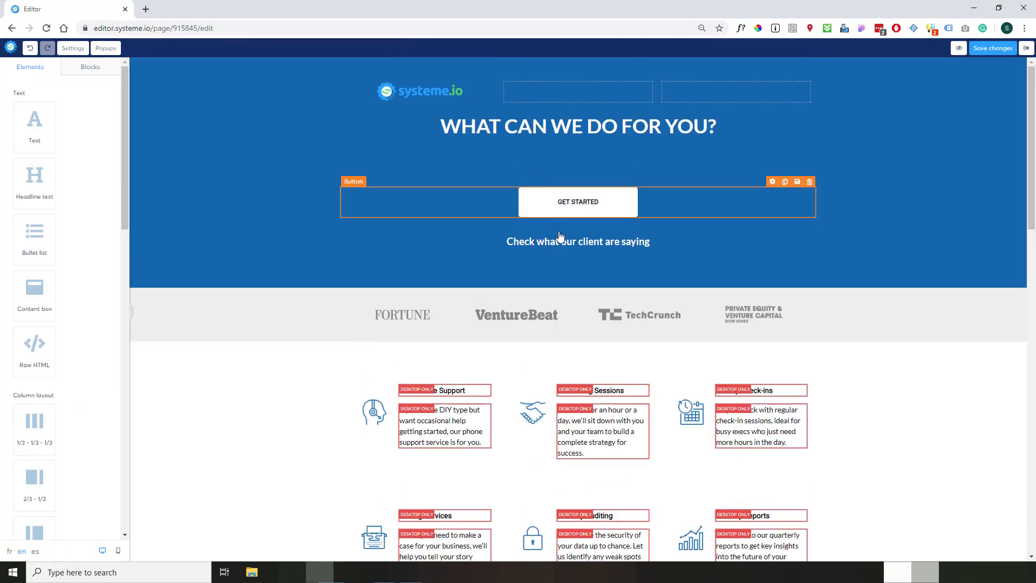
Link 'Check what our client are saying' to #clients and view the published Anchor page
click(577, 241)
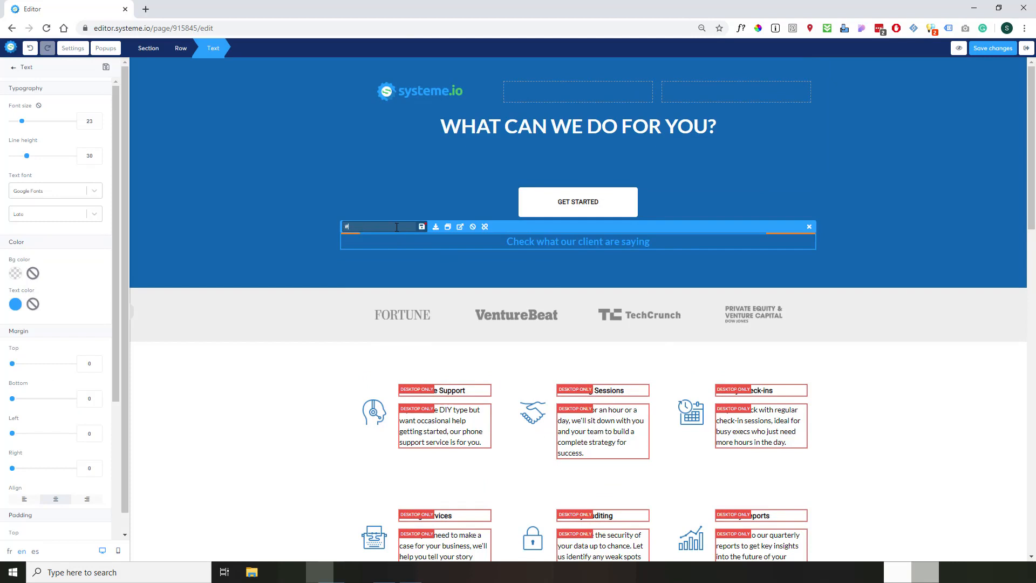
text(#)
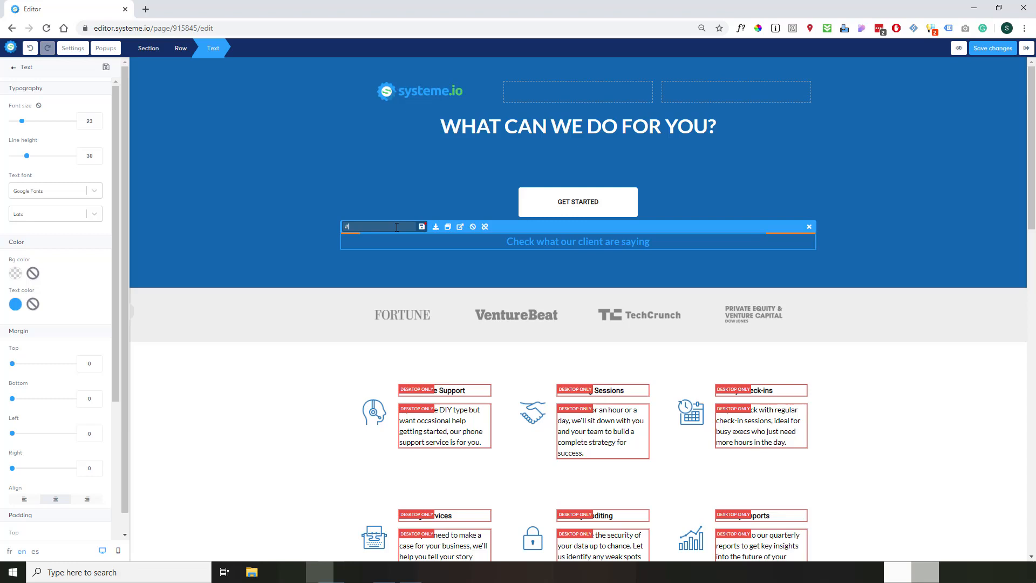
text(#clients)
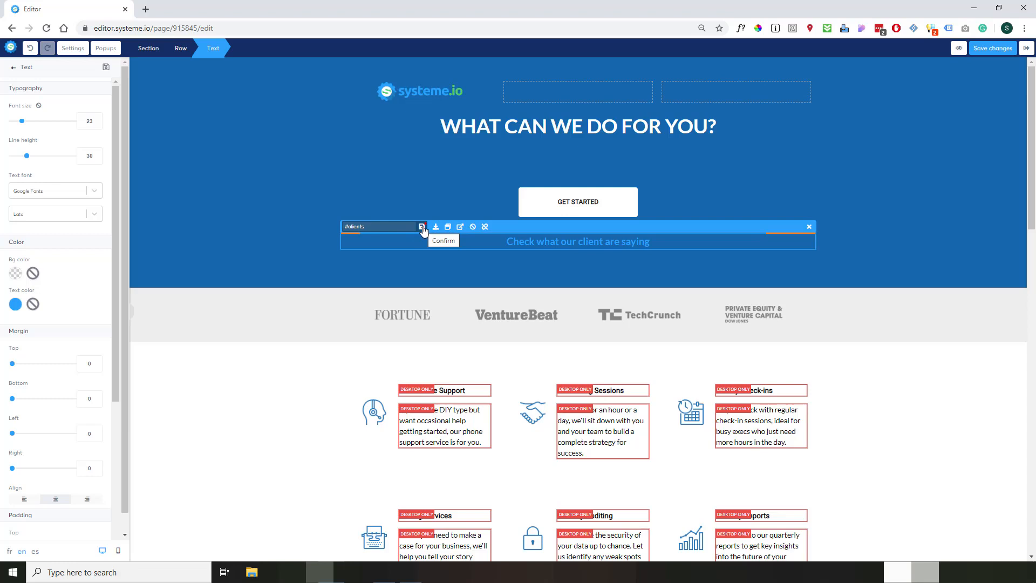
click(443, 239)
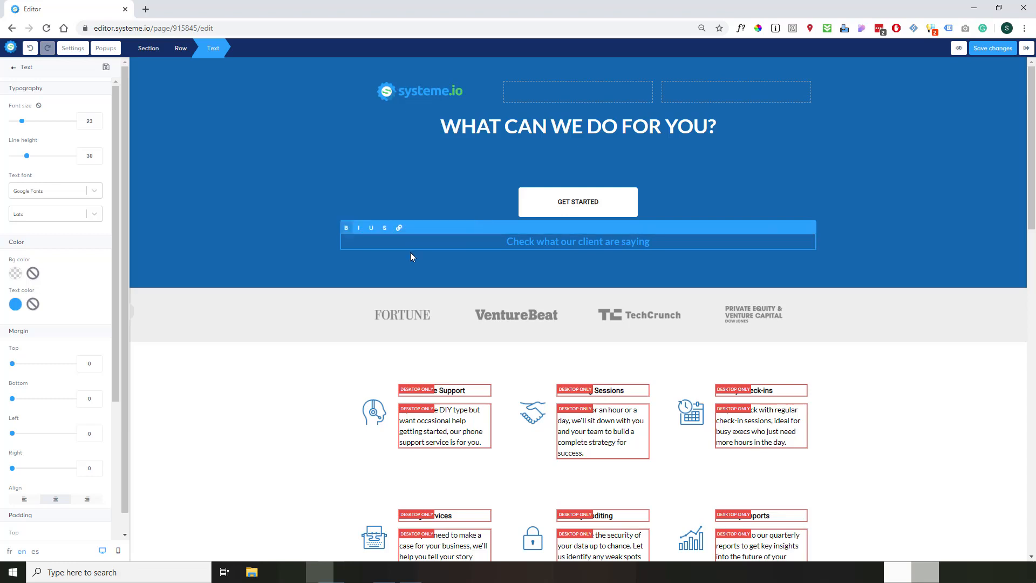
mouse_move(588, 249)
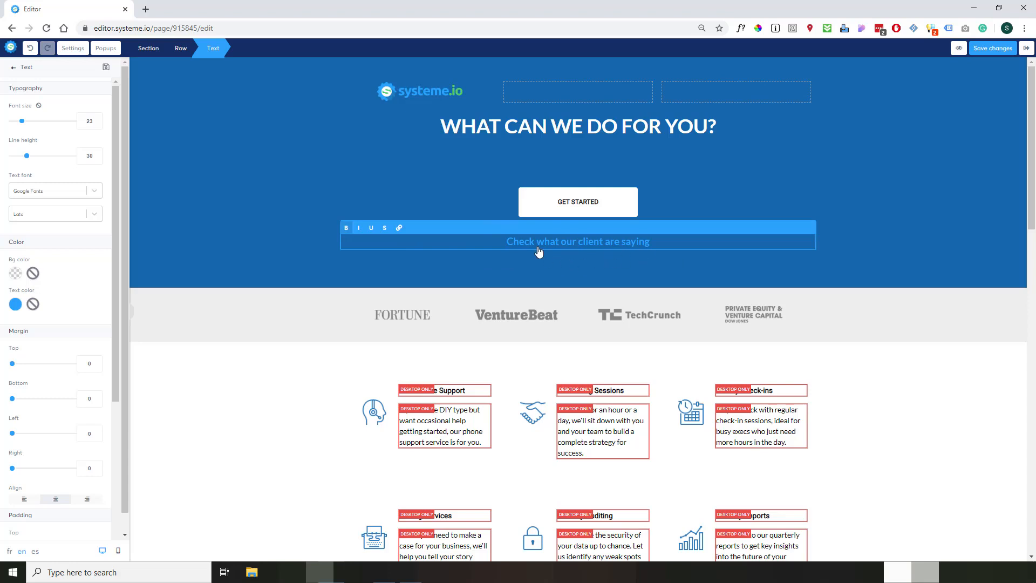
mouse_move(537, 287)
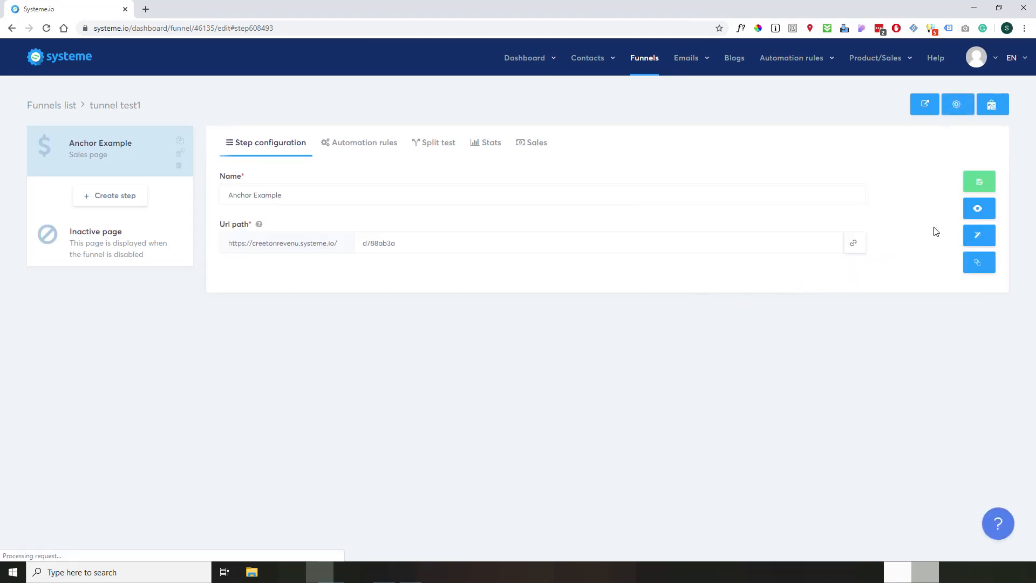
click(979, 209)
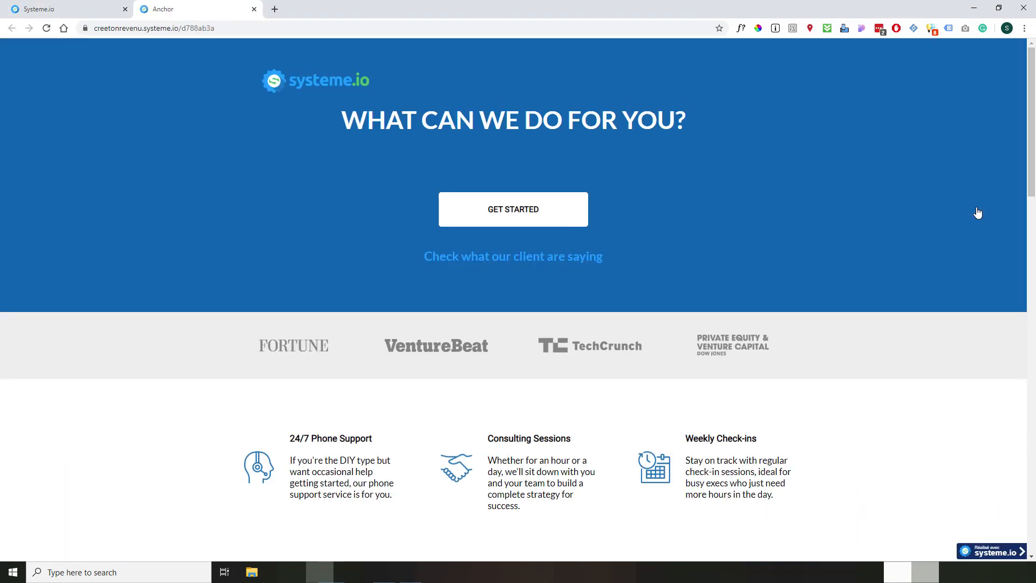
Follow the client-reviews link so the live page jumps to the testimonials section
click(513, 257)
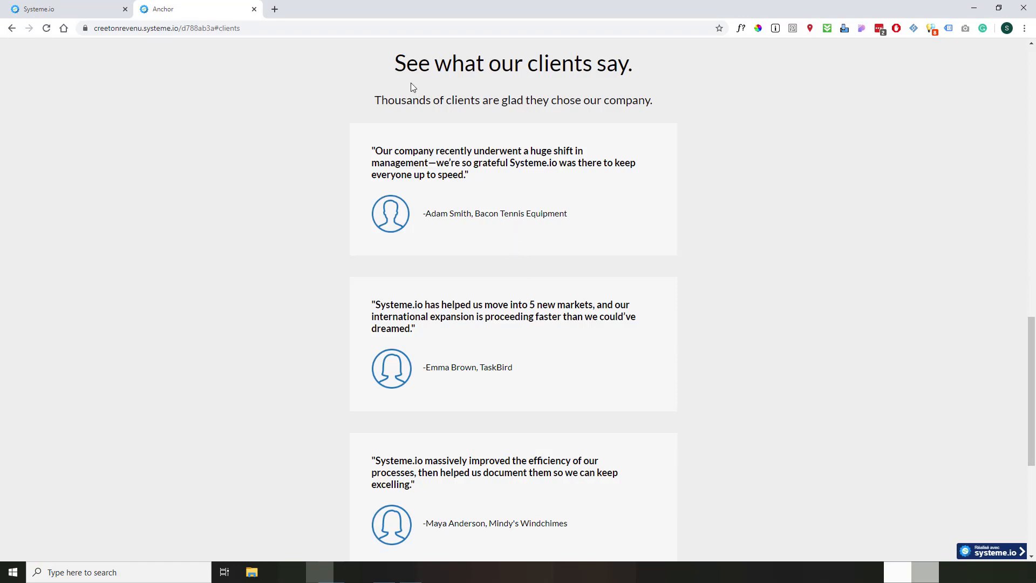
mouse_move(507, 301)
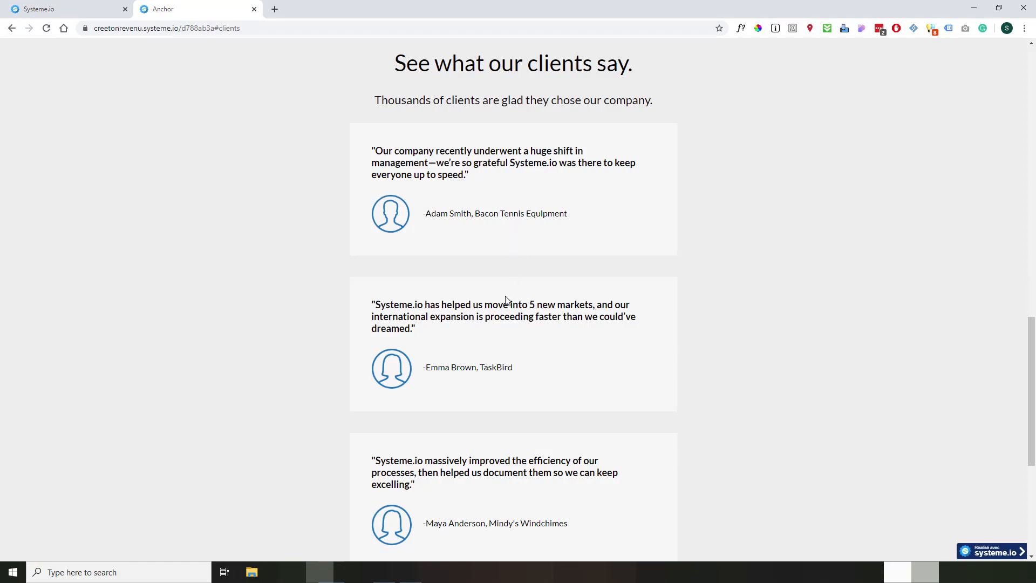